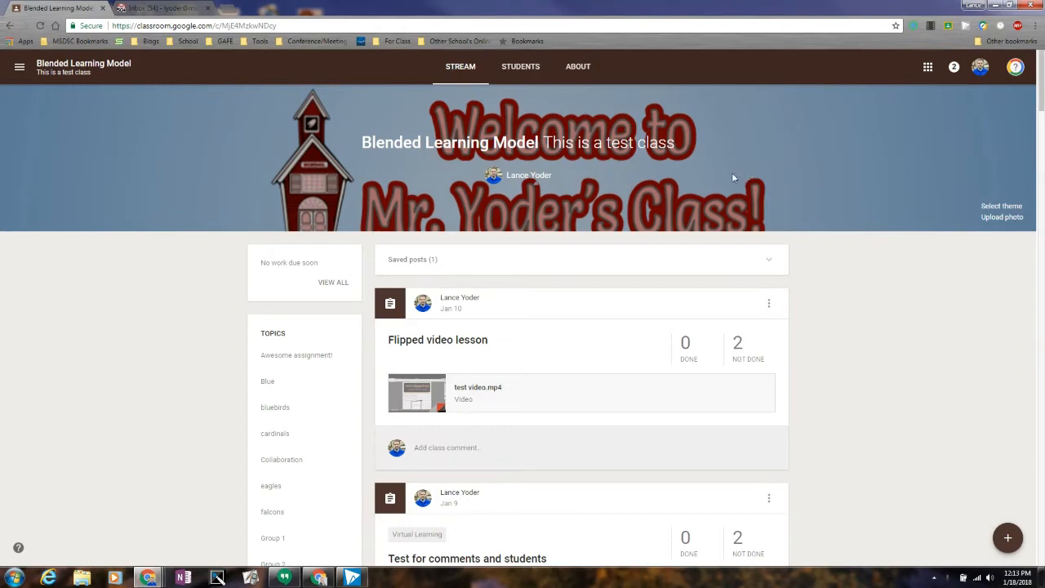
pyautogui.moveTo(295, 176)
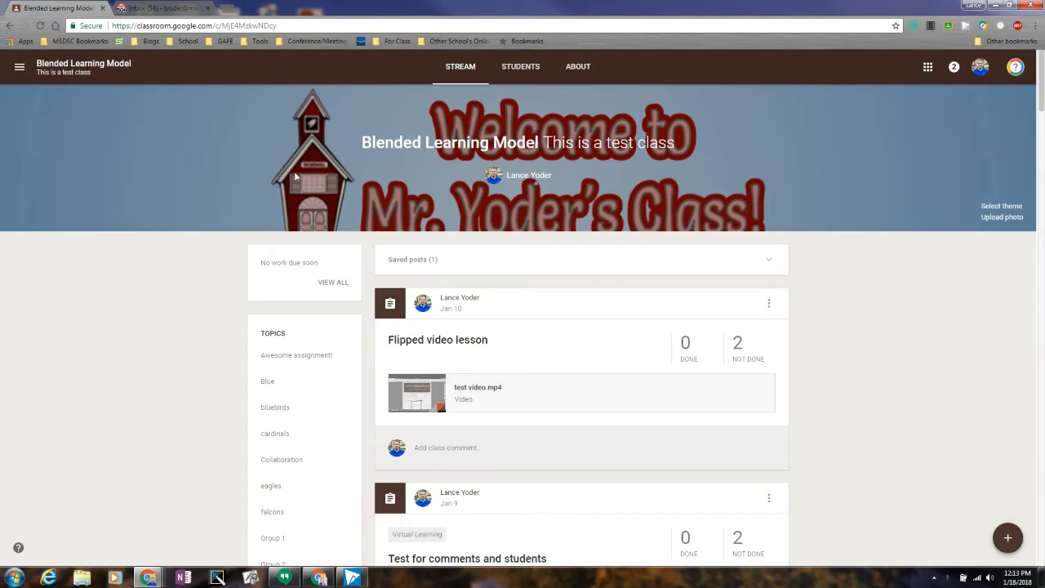
pyautogui.moveTo(204, 172)
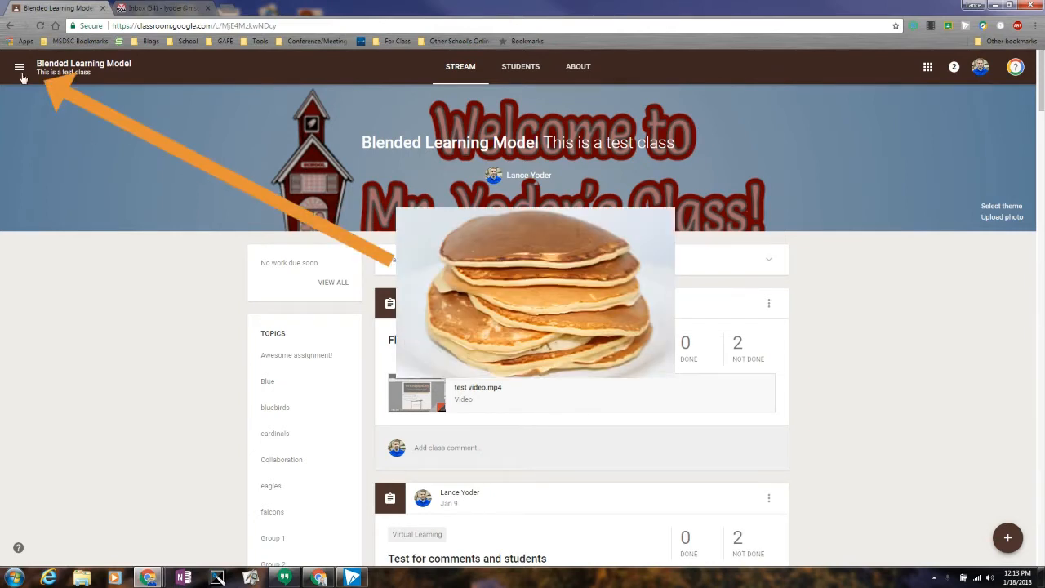
# Open the navigation drawer and scroll down to reach the Settings entry
pyautogui.click(20, 67)
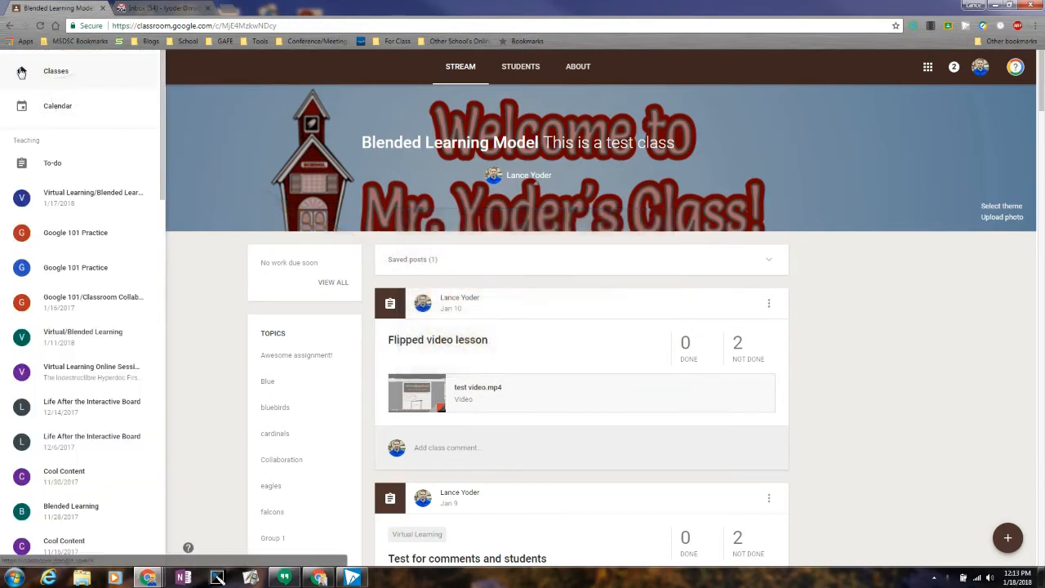
pyautogui.scroll(-3)
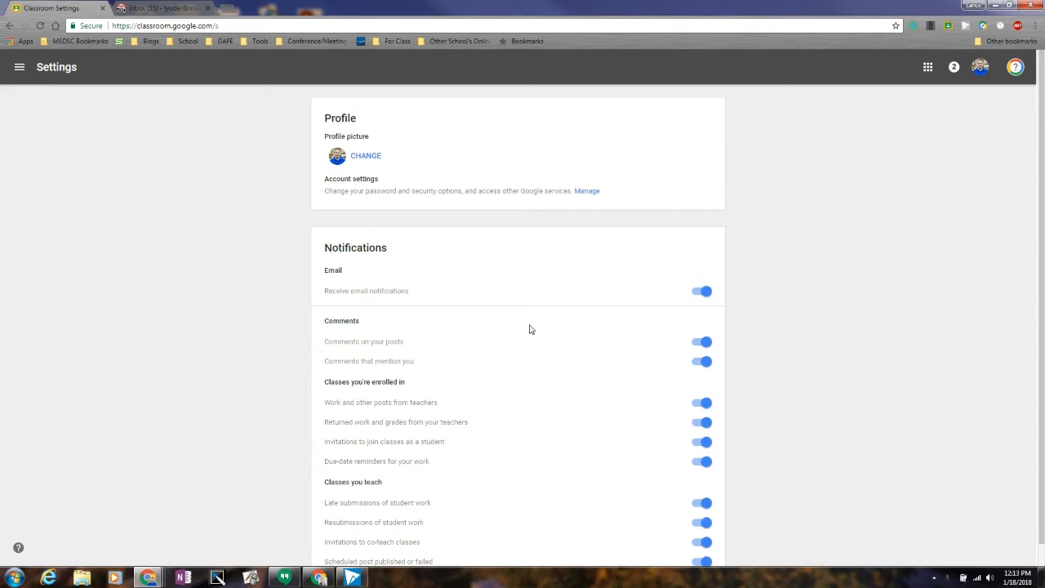
pyautogui.moveTo(575, 217)
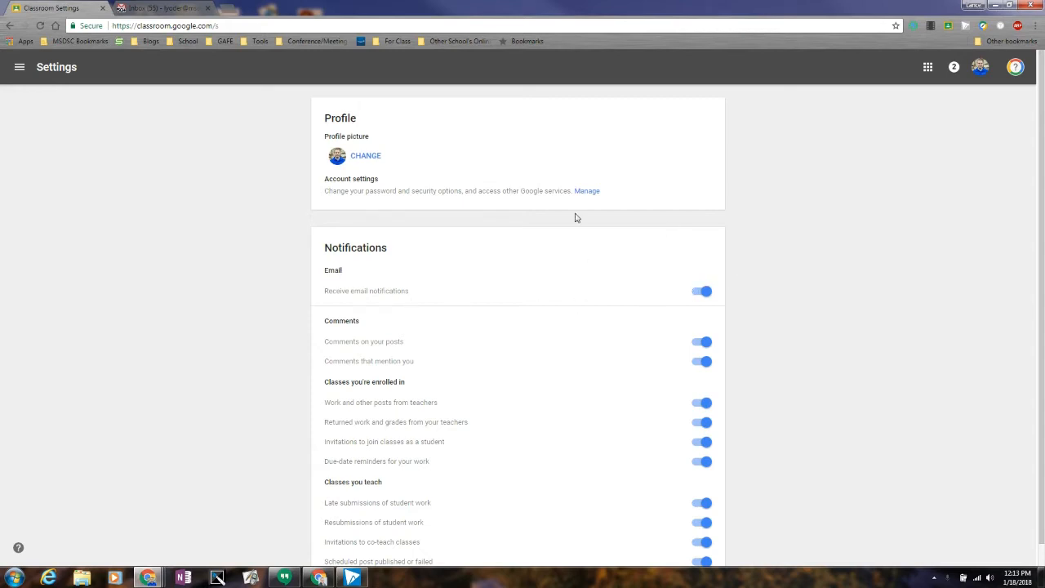
pyautogui.moveTo(721, 311)
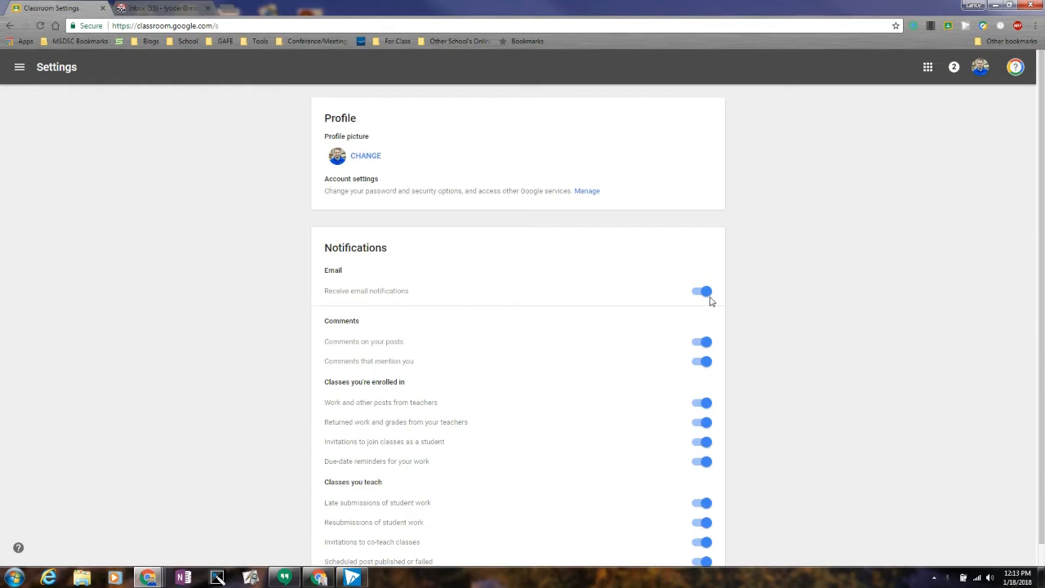
pyautogui.scroll(-3)
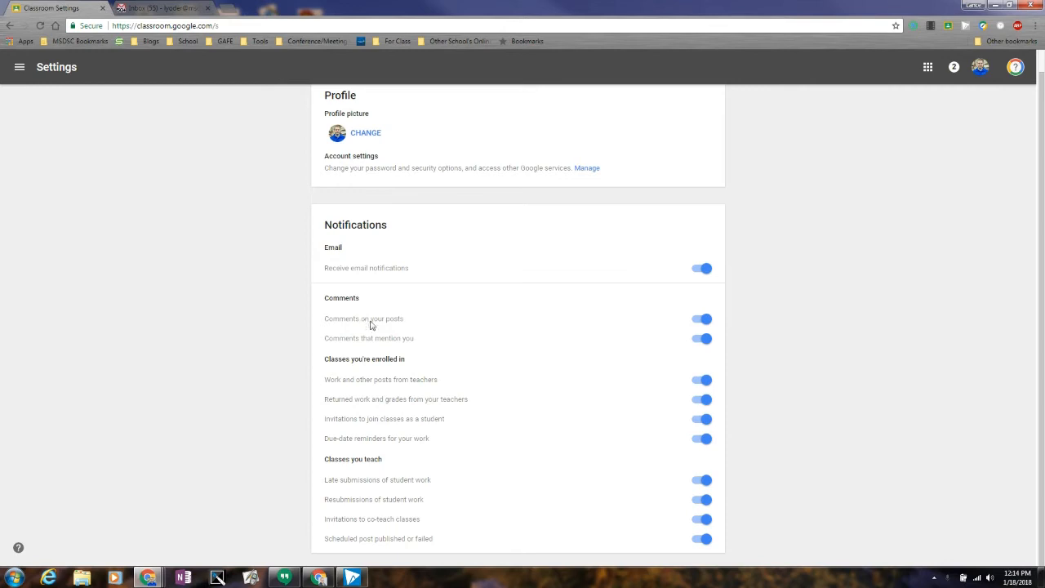
pyautogui.moveTo(421, 340)
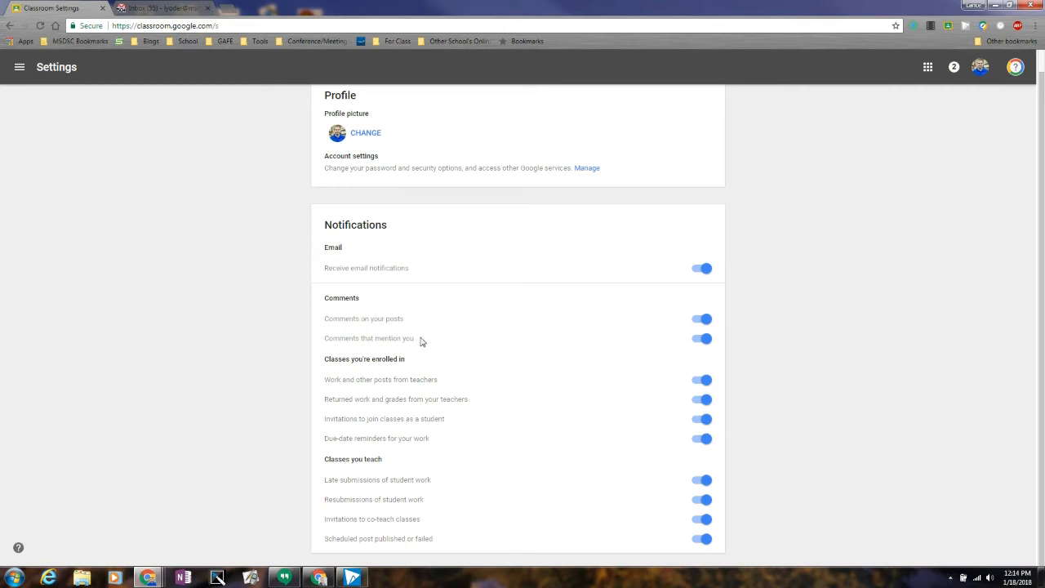
pyautogui.moveTo(390, 327)
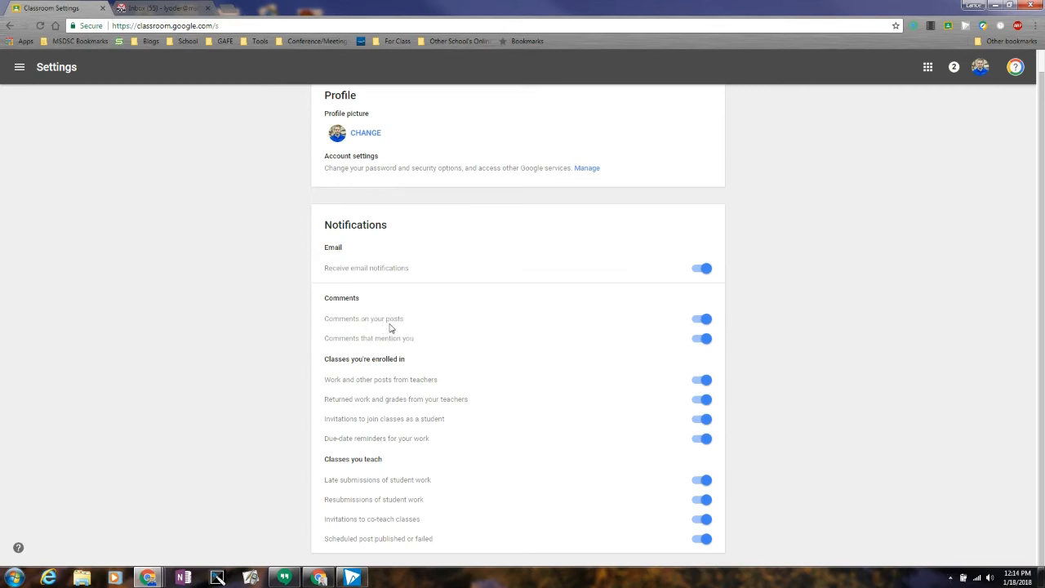
pyautogui.moveTo(706, 291)
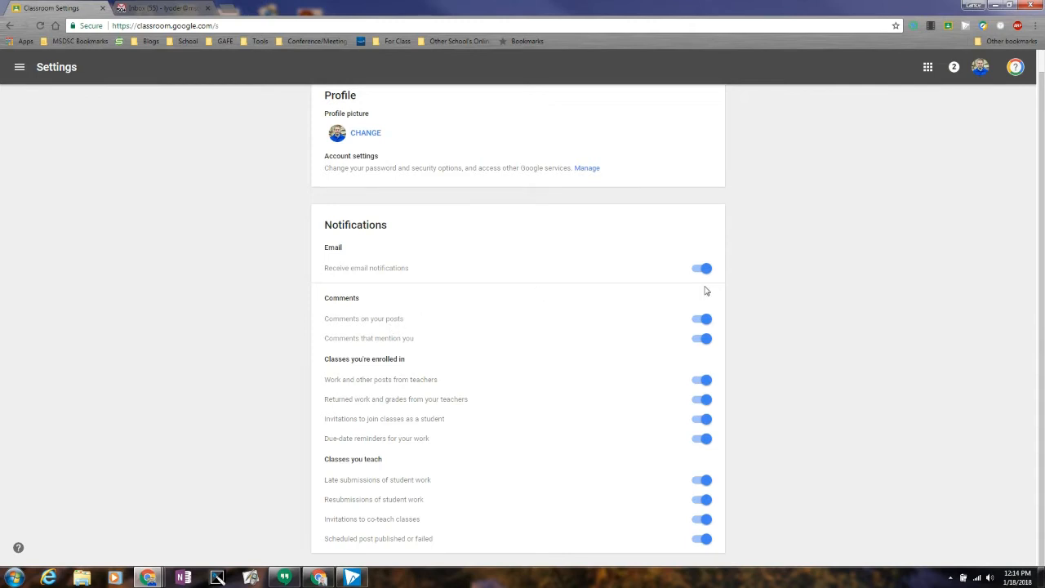
pyautogui.moveTo(737, 324)
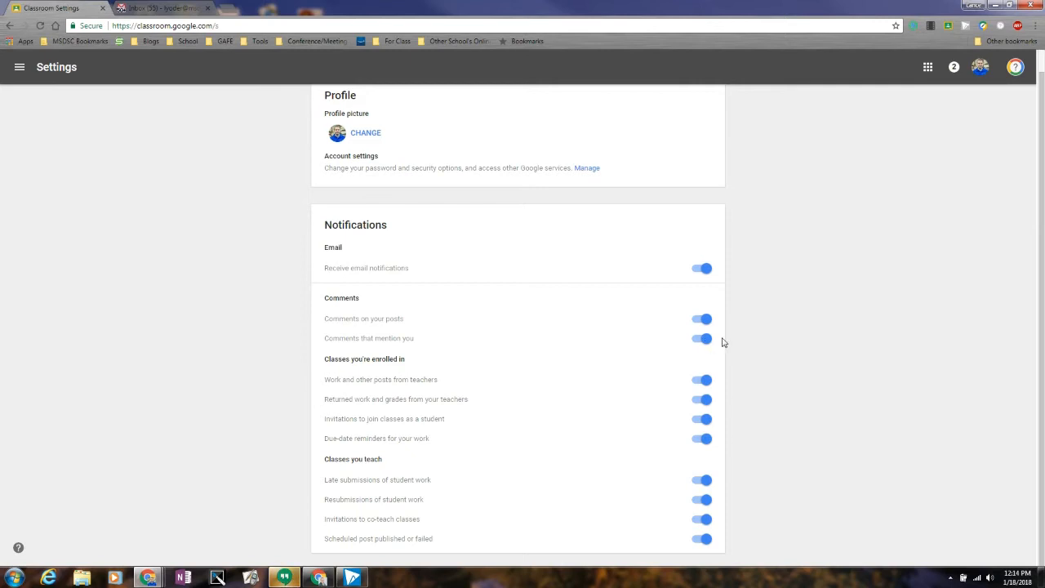
pyautogui.moveTo(710, 322)
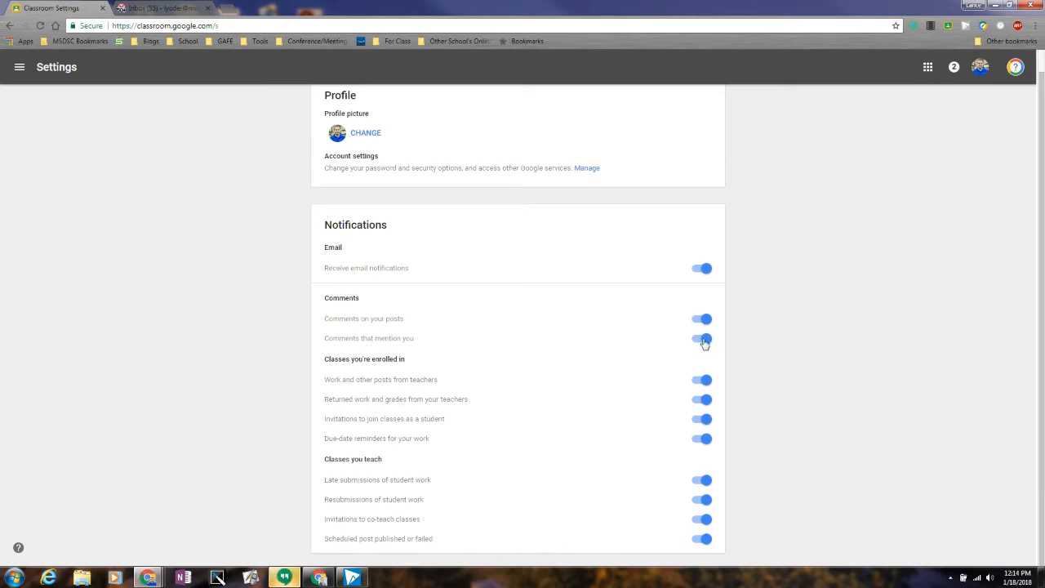
pyautogui.click(699, 338)
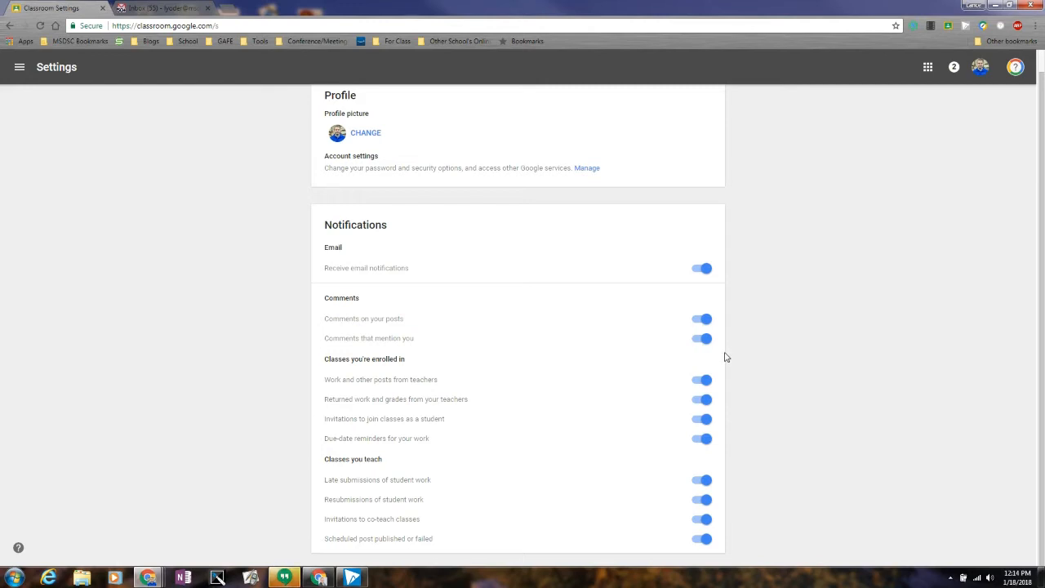
pyautogui.moveTo(368, 372)
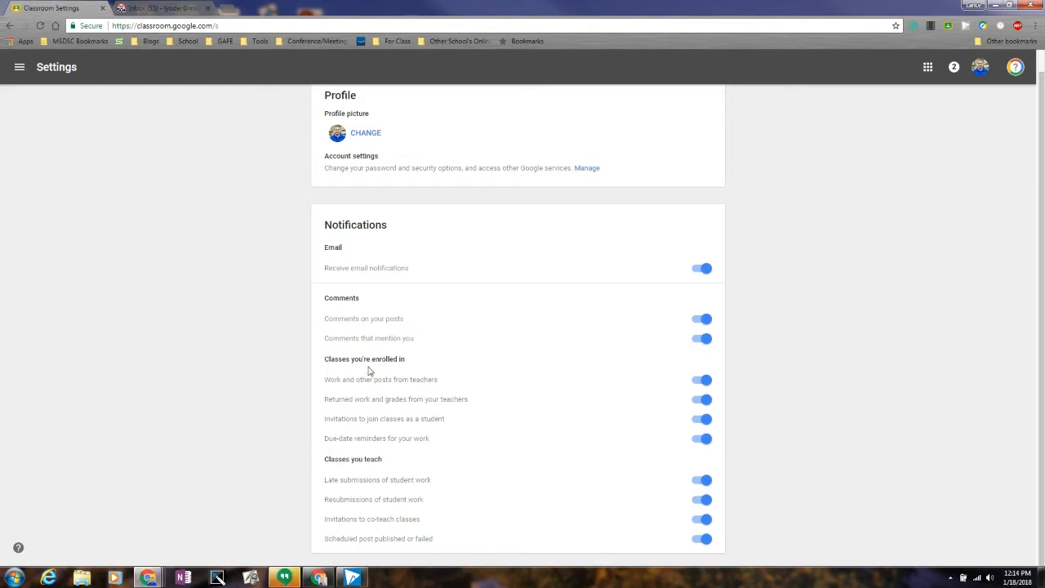
pyautogui.moveTo(427, 429)
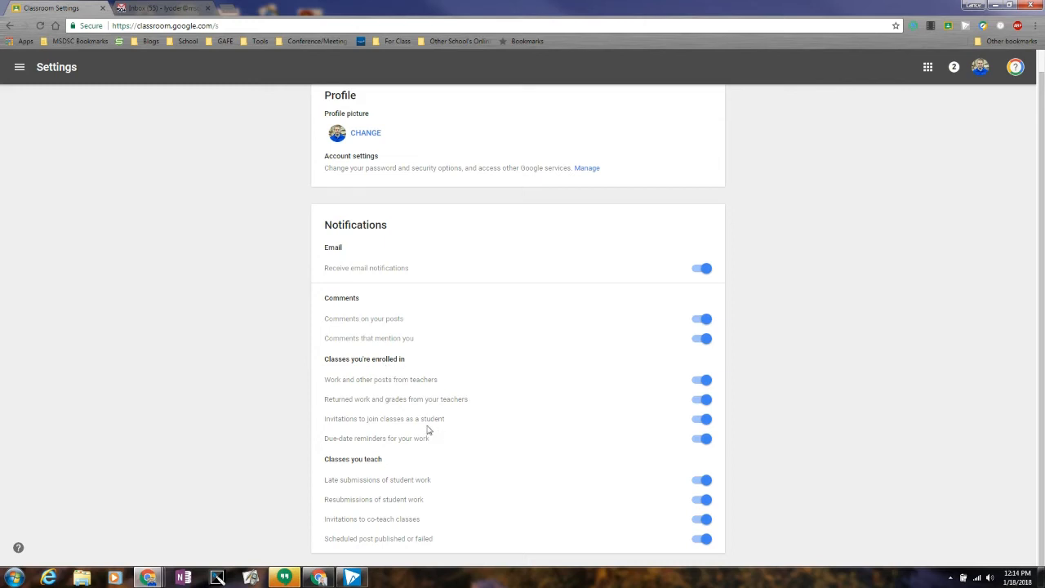
pyautogui.moveTo(459, 357)
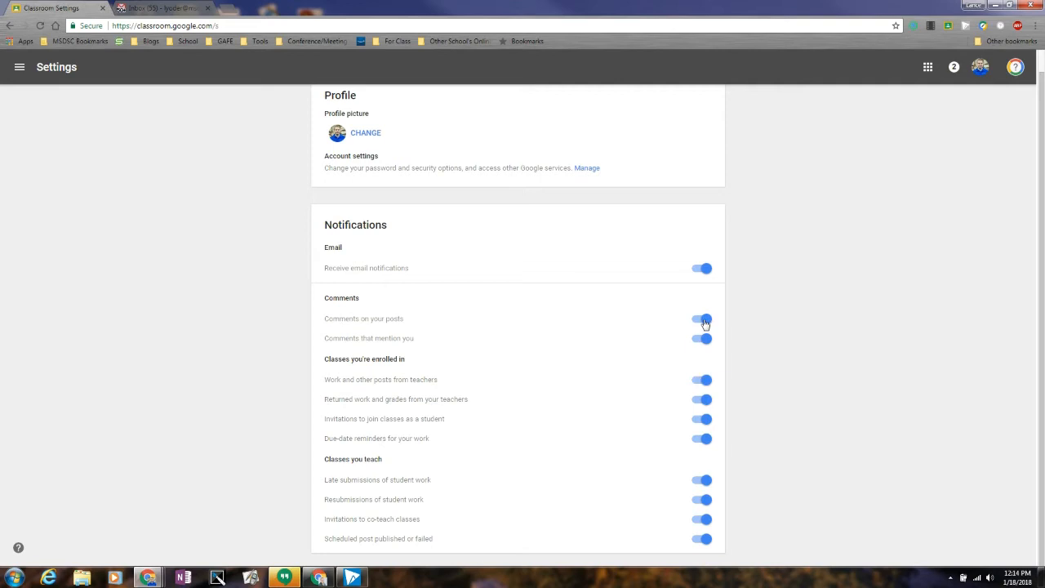
# Switch off the 'Comments on your posts' notification toggle
pyautogui.click(700, 318)
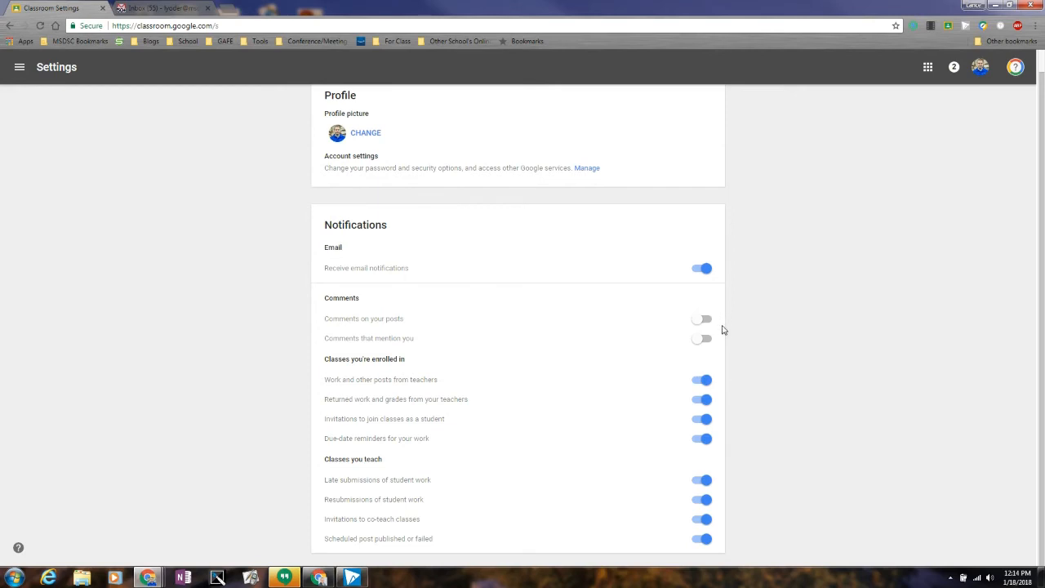
pyautogui.moveTo(691, 402)
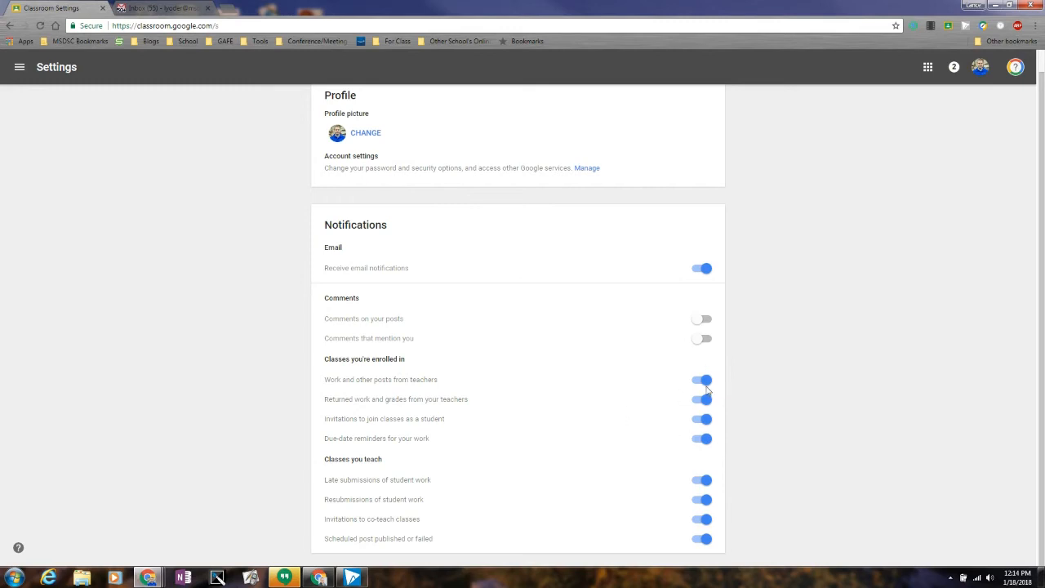
pyautogui.moveTo(702, 388)
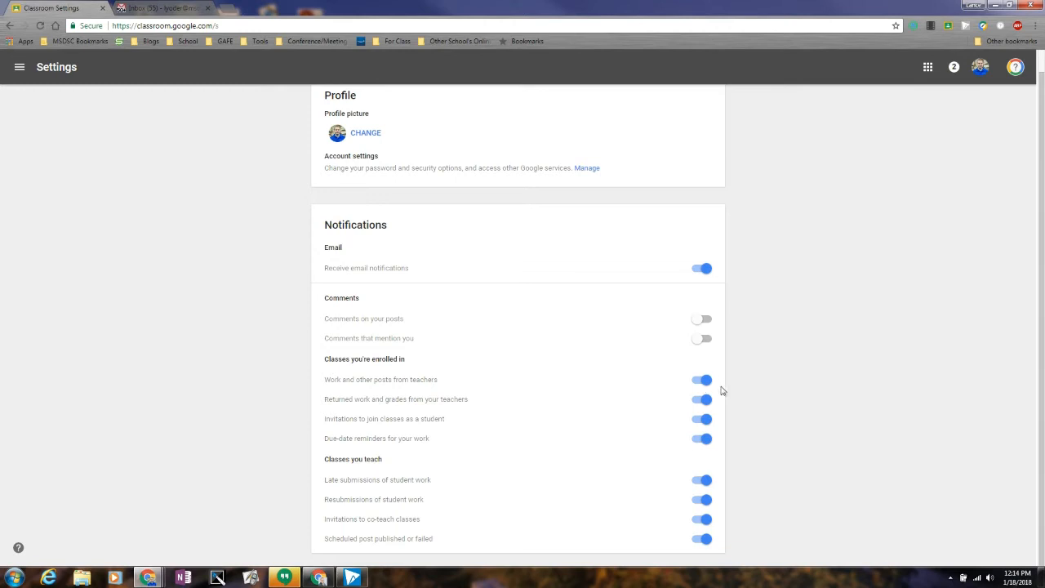
pyautogui.moveTo(713, 389)
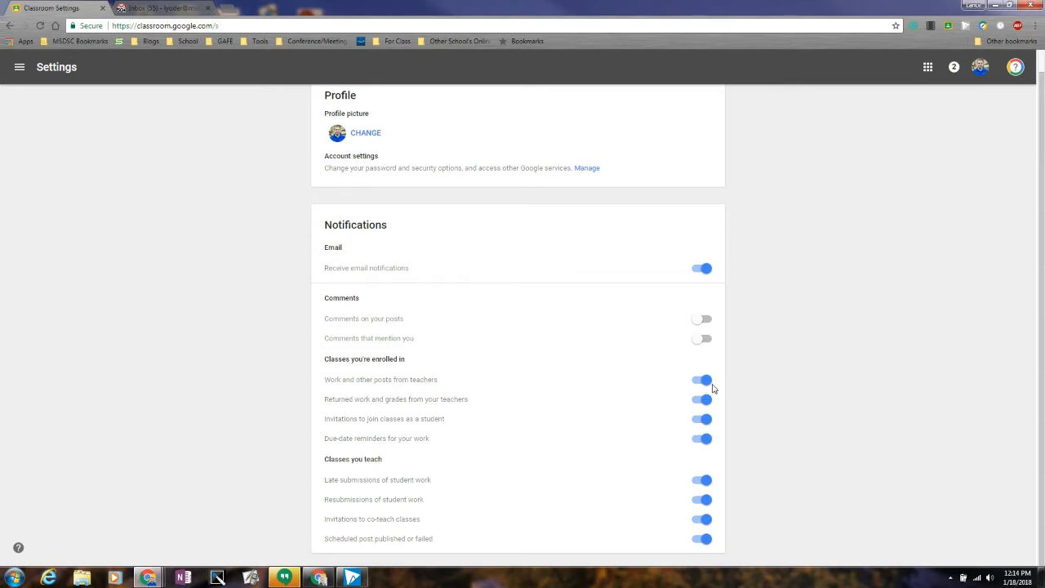
pyautogui.moveTo(686, 442)
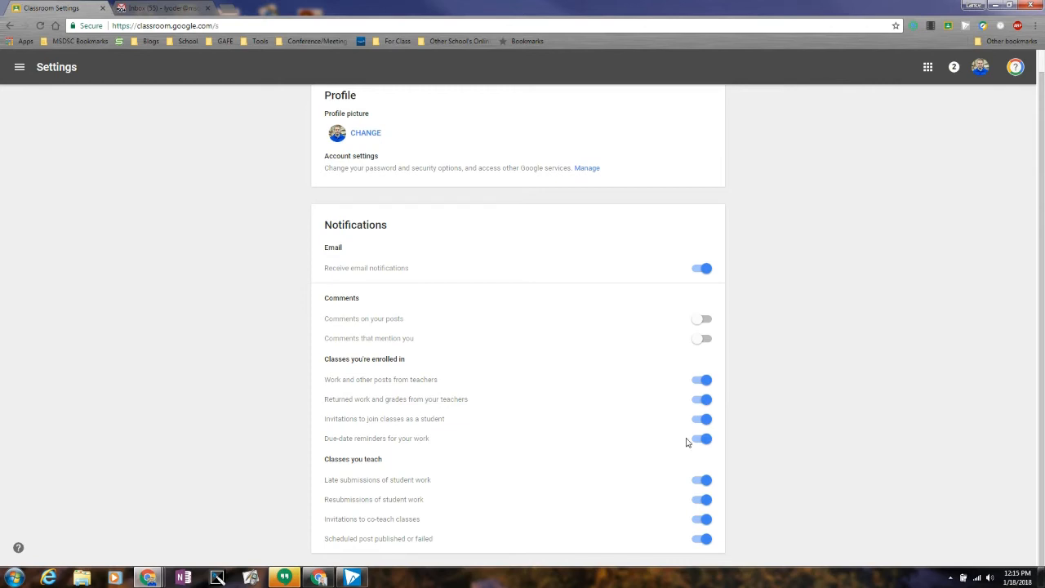
pyautogui.moveTo(340, 393)
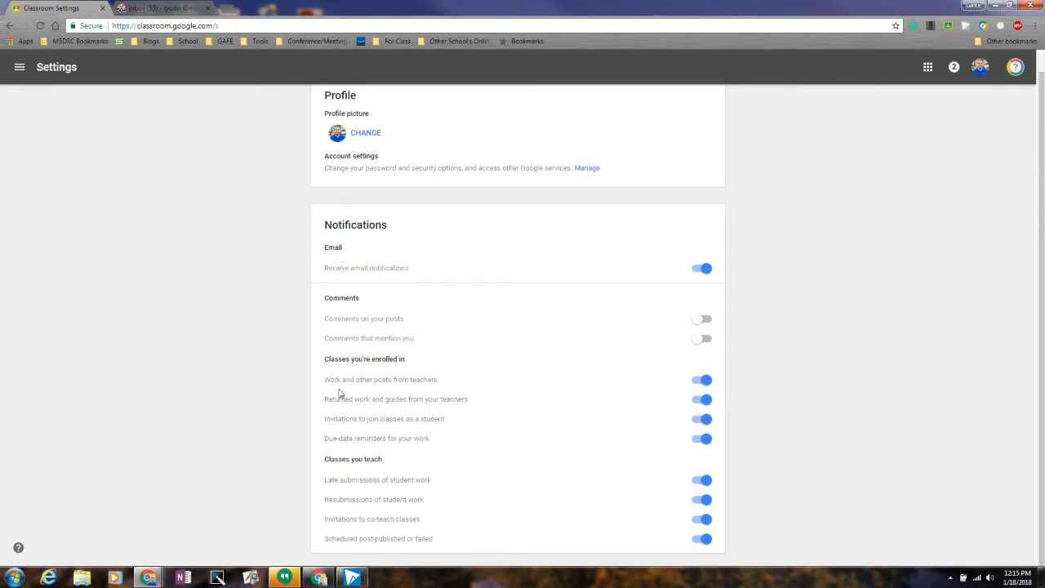
pyautogui.moveTo(538, 398)
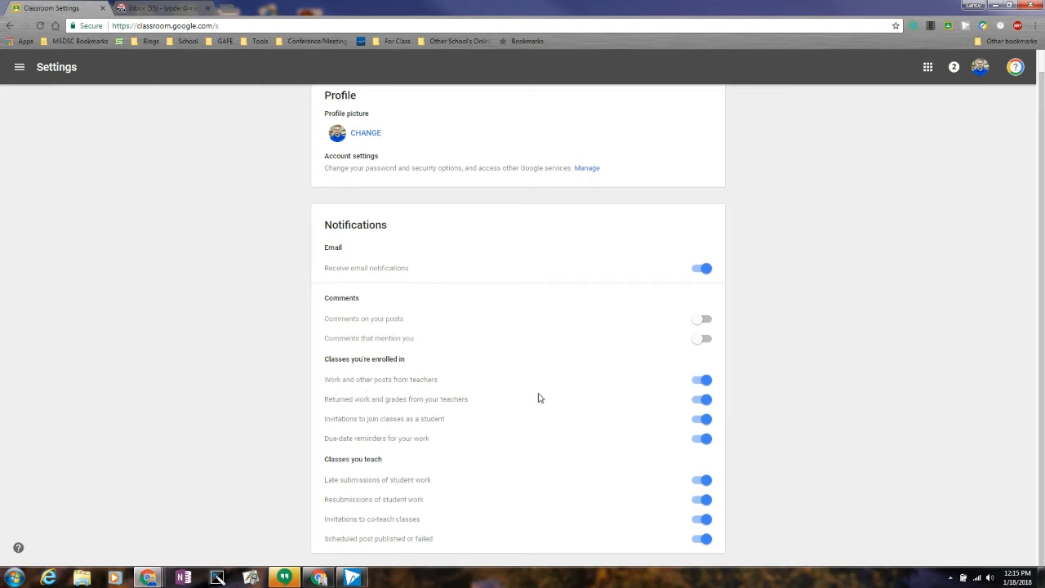
pyautogui.moveTo(703, 397)
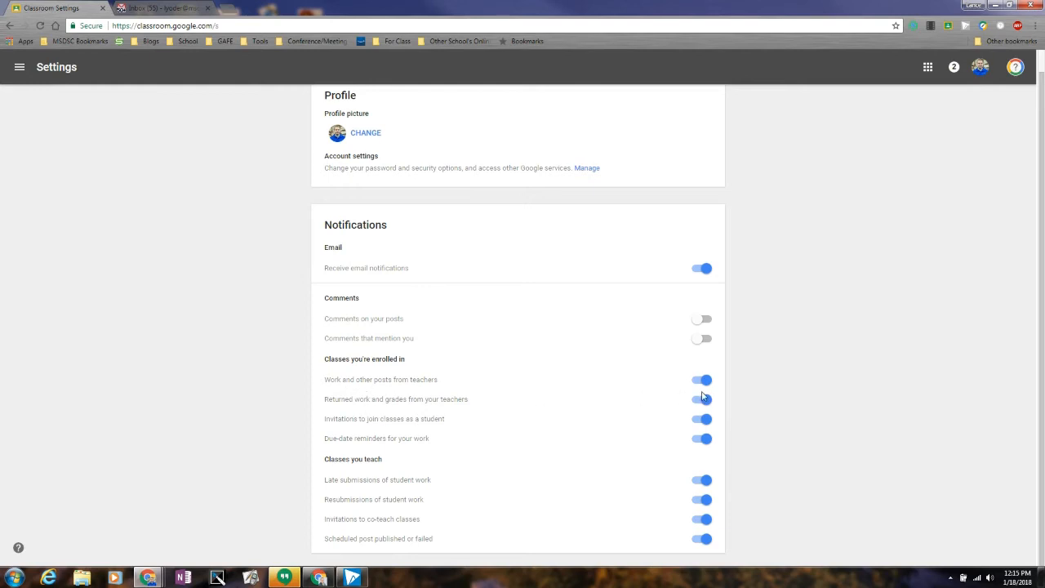
# Switch off the 'Returned work and grades from your teachers' notification
pyautogui.click(700, 399)
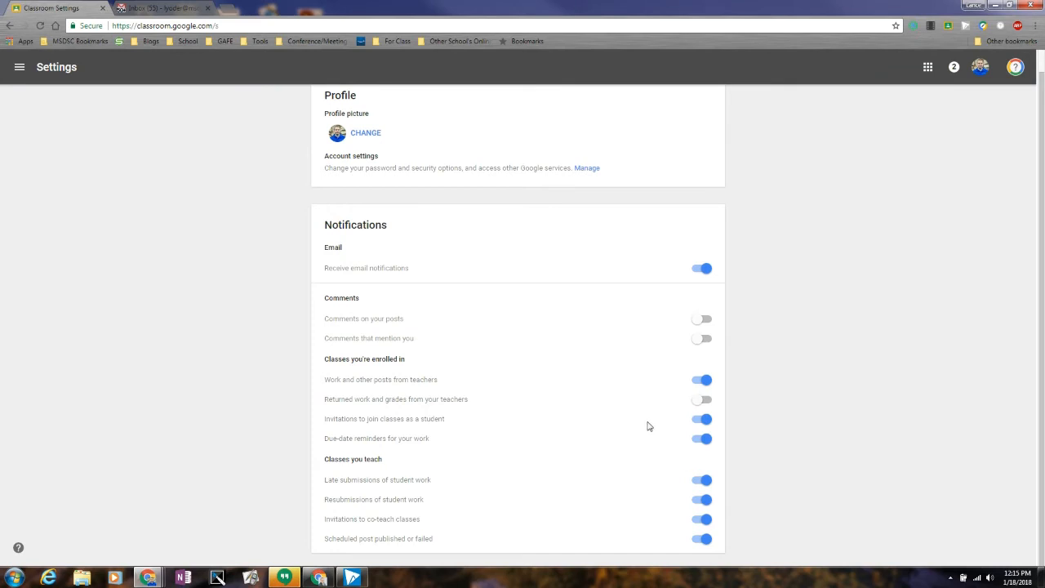
pyautogui.moveTo(434, 429)
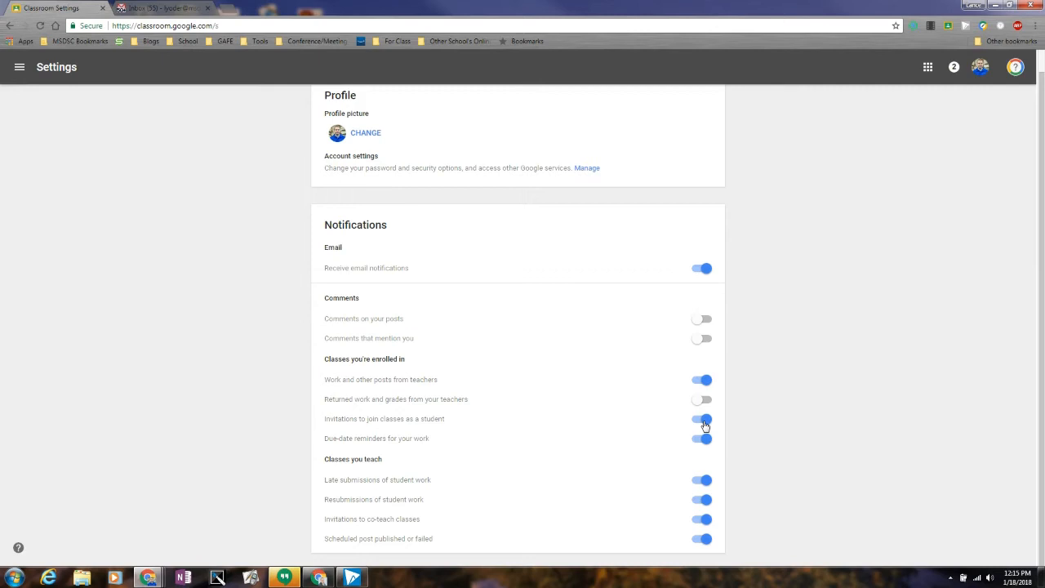
pyautogui.click(701, 418)
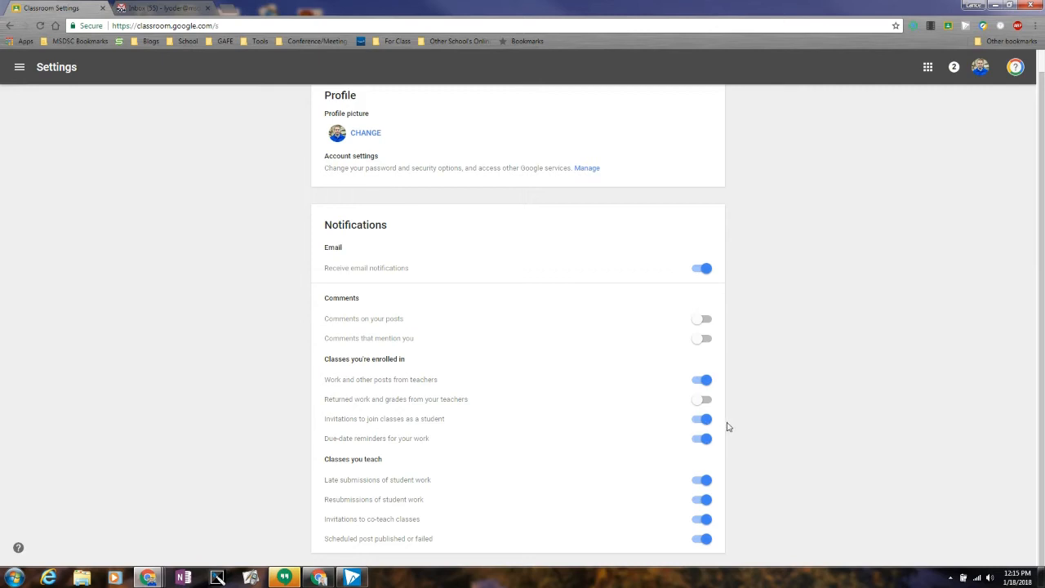
pyautogui.moveTo(692, 442)
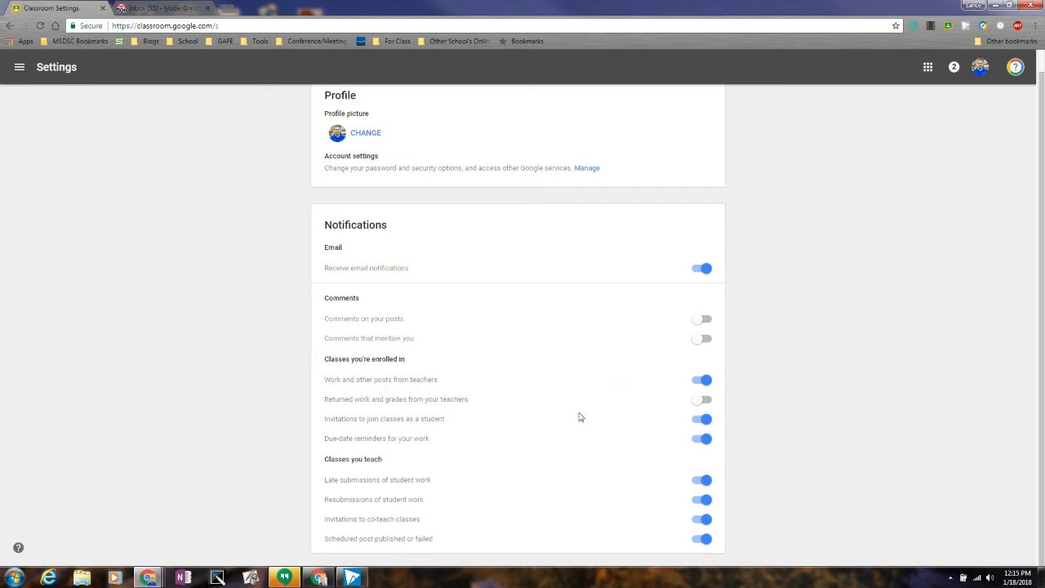
pyautogui.moveTo(446, 516)
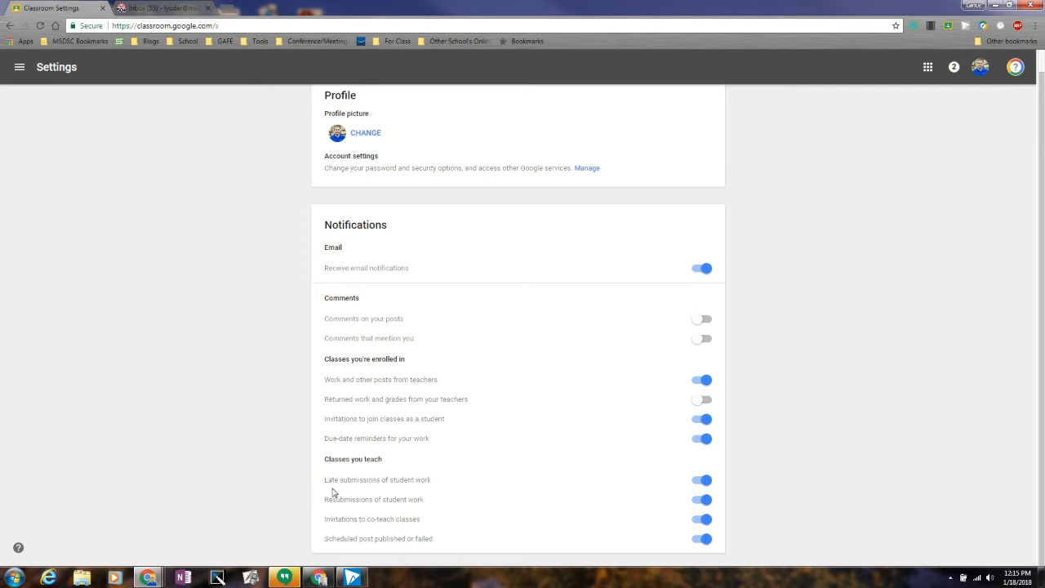
pyautogui.moveTo(725, 475)
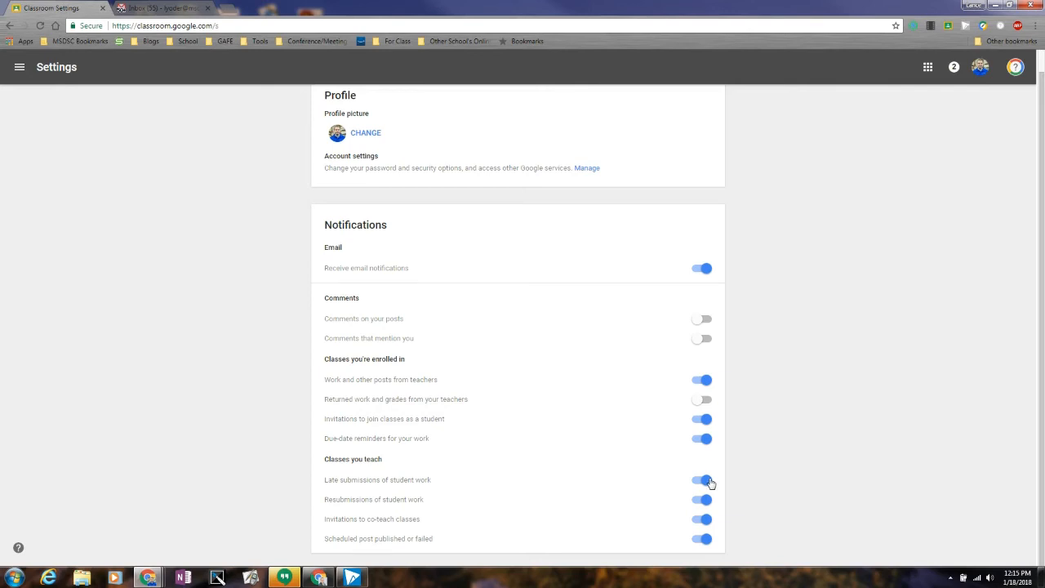
pyautogui.moveTo(695, 498)
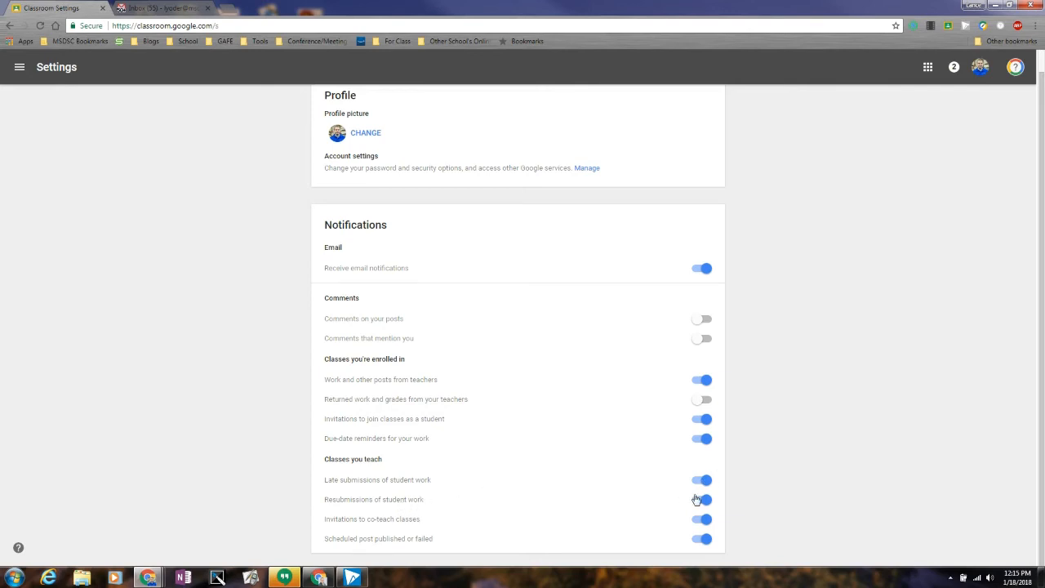
pyautogui.moveTo(712, 503)
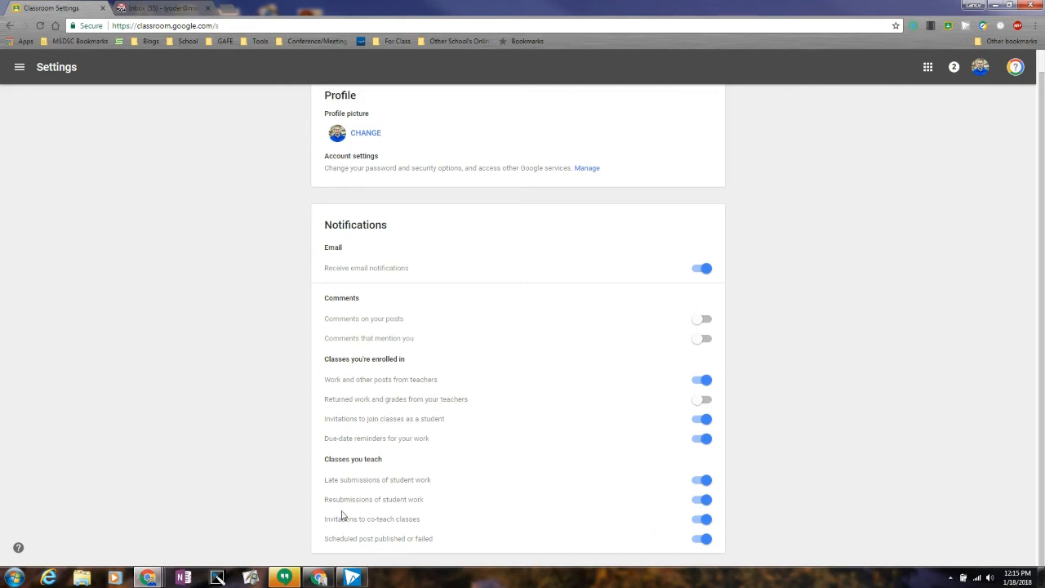
pyautogui.moveTo(499, 522)
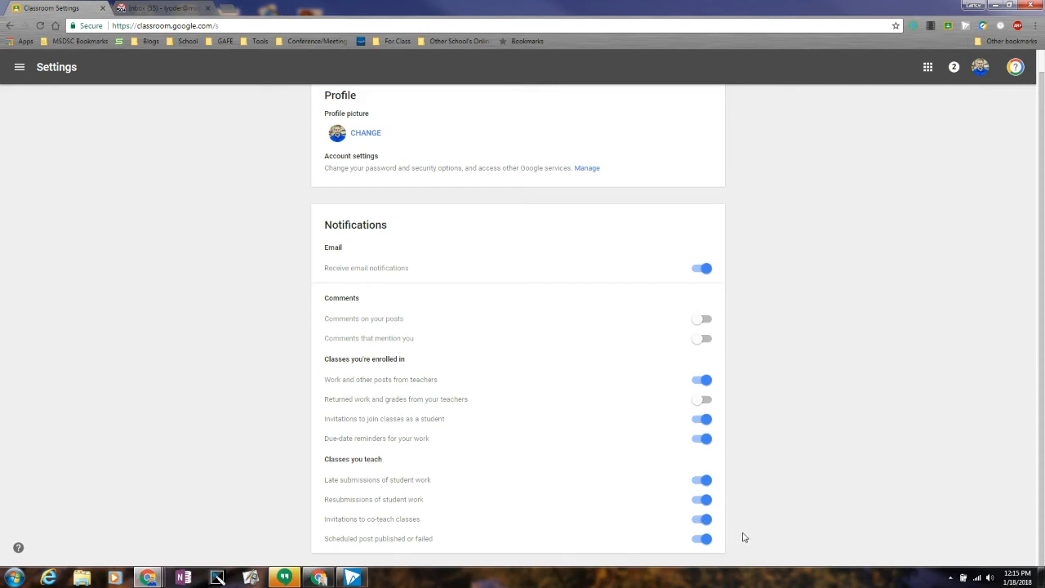
pyautogui.moveTo(424, 549)
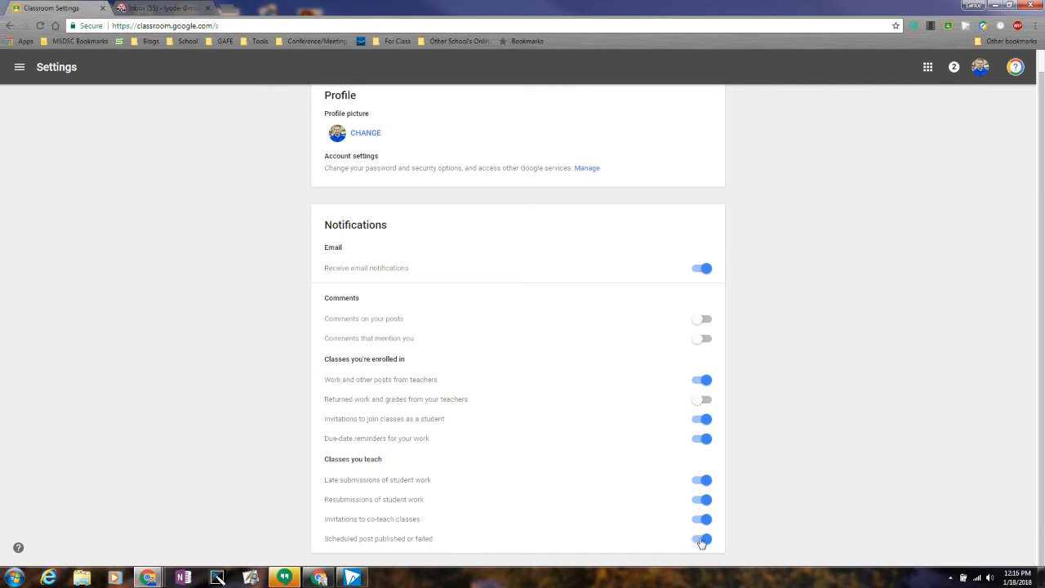
# Switch off 'Scheduled post published or failed' and turn 'Comments that mention you' back on
pyautogui.click(700, 537)
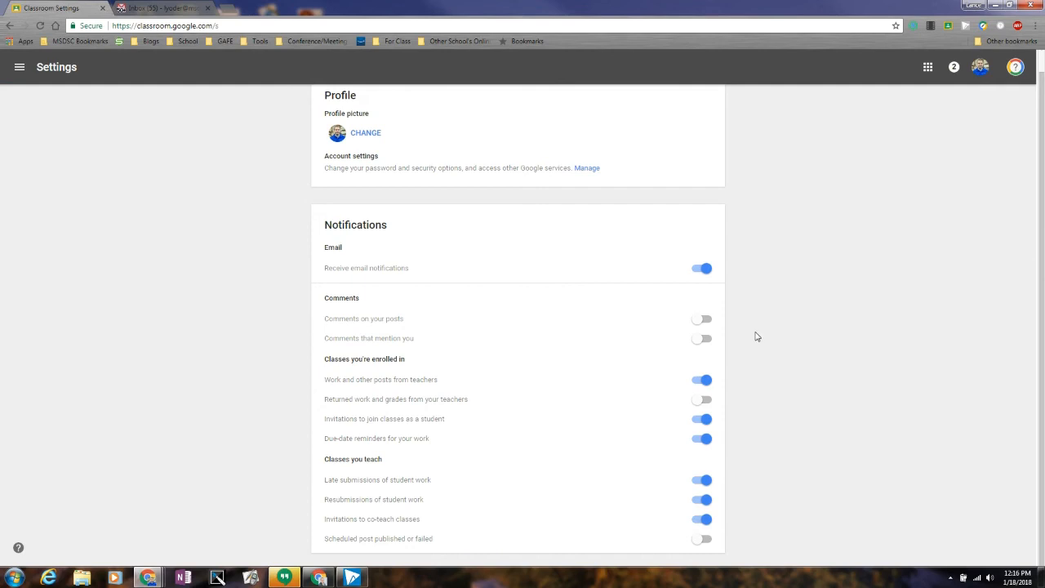
pyautogui.moveTo(705, 342)
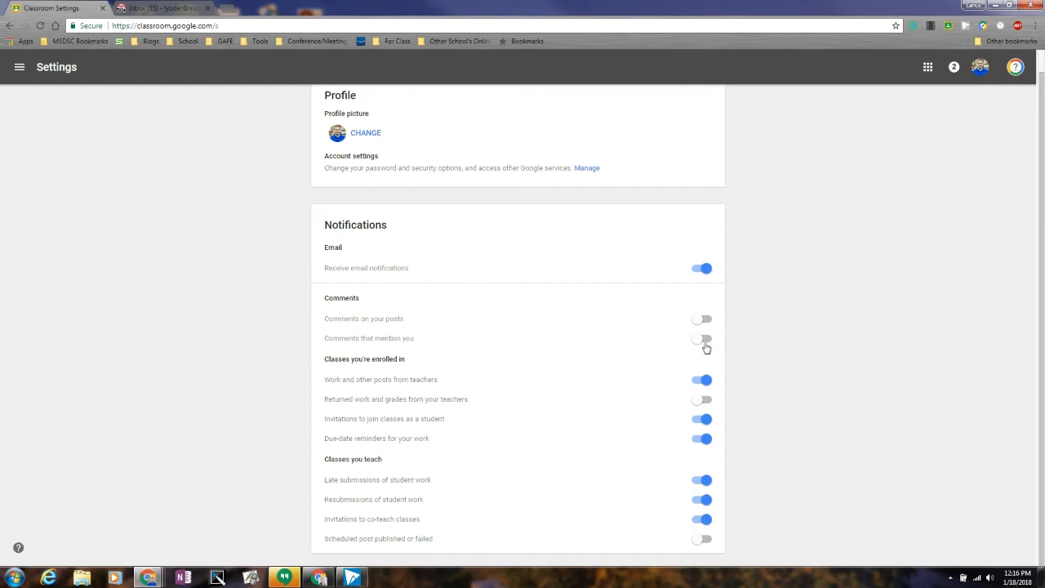
pyautogui.click(701, 338)
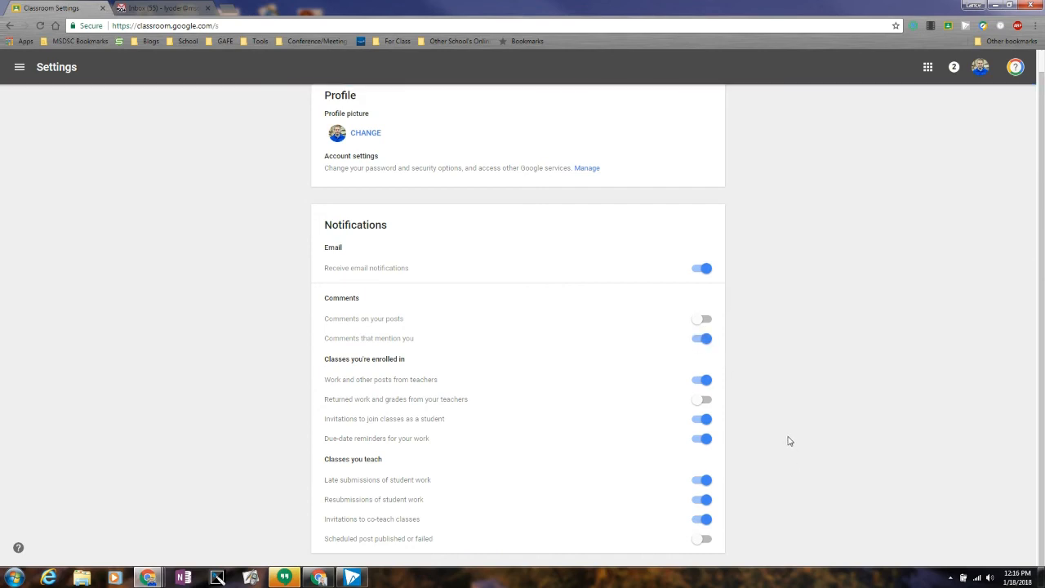
pyautogui.moveTo(750, 418)
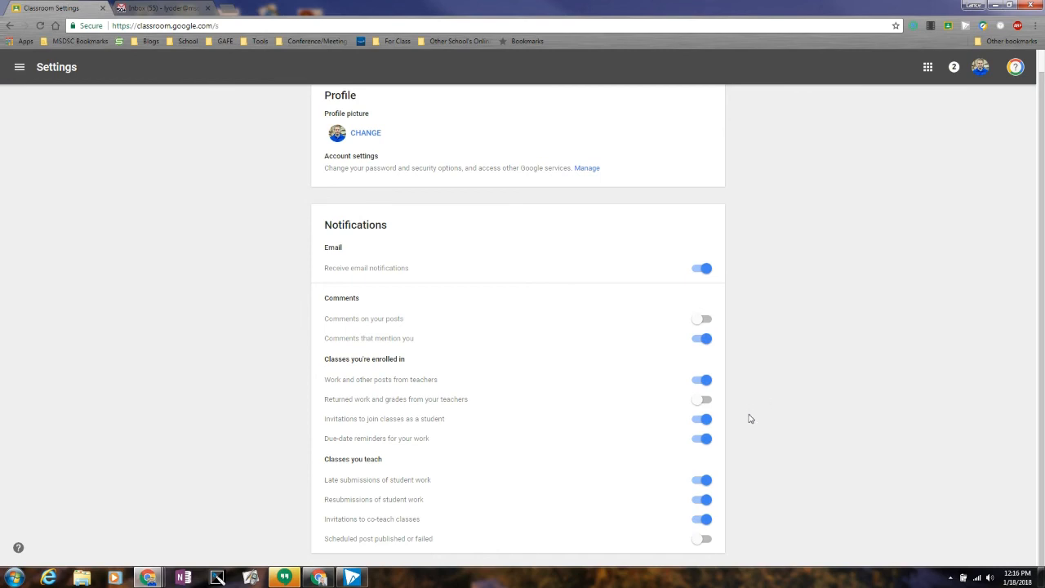
pyautogui.moveTo(776, 349)
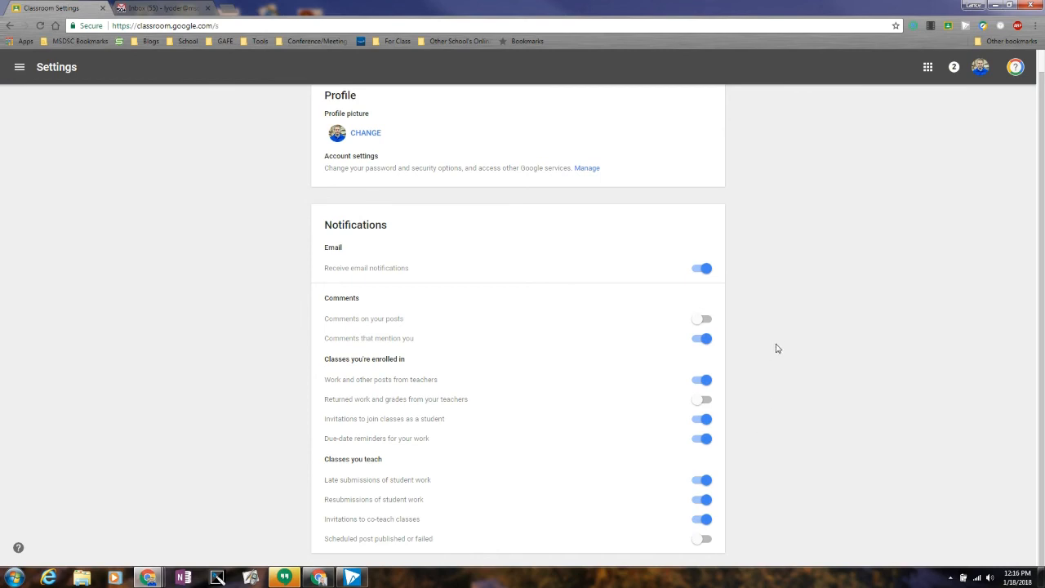
pyautogui.moveTo(730, 522)
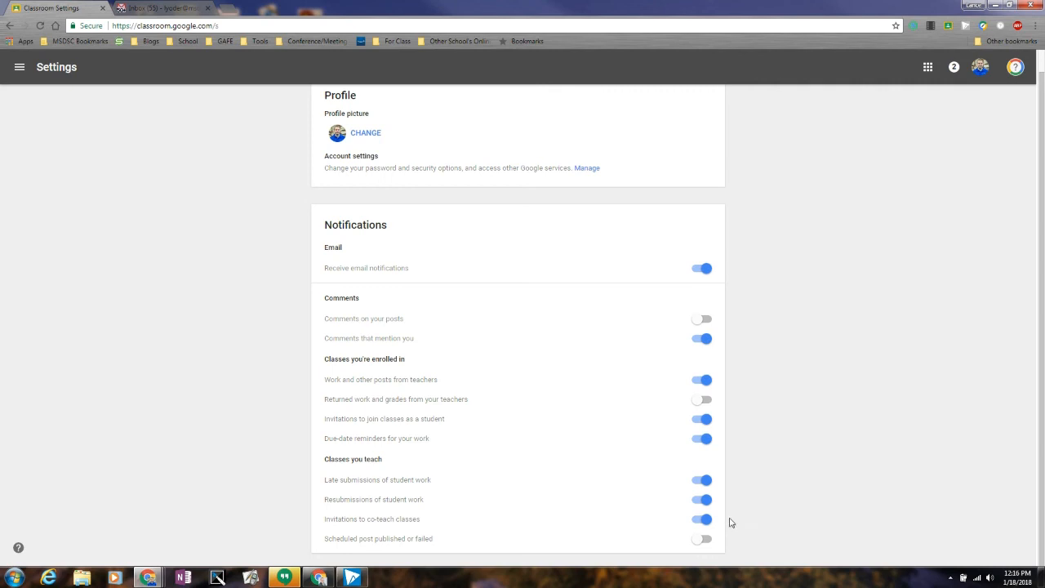
pyautogui.moveTo(800, 419)
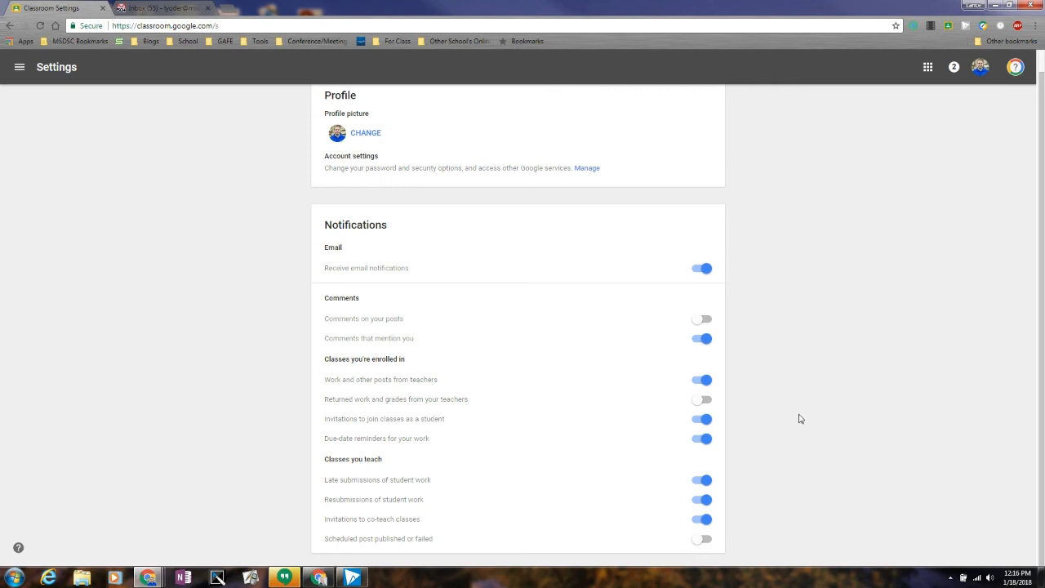
pyautogui.moveTo(800, 413)
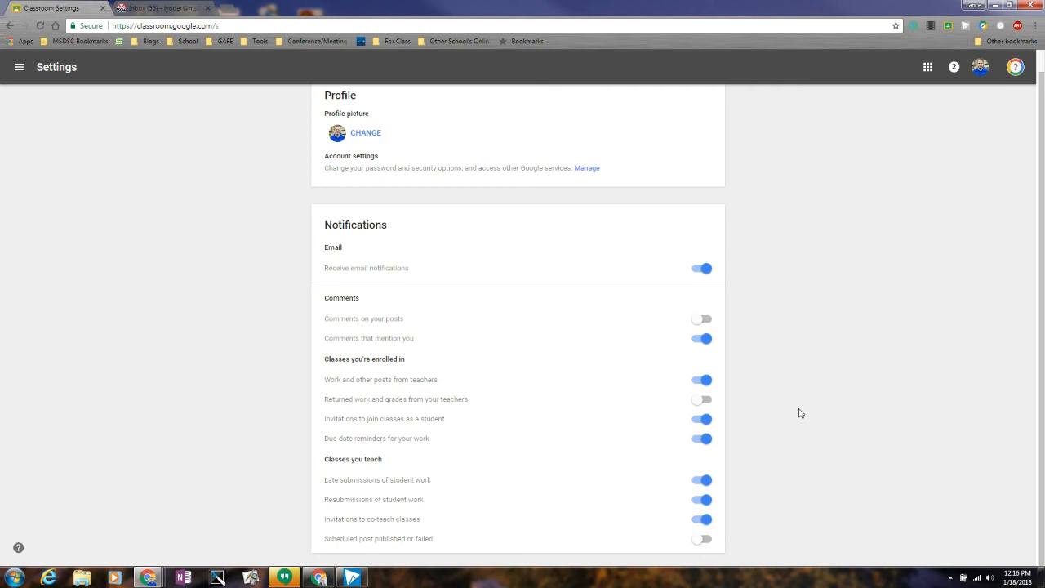